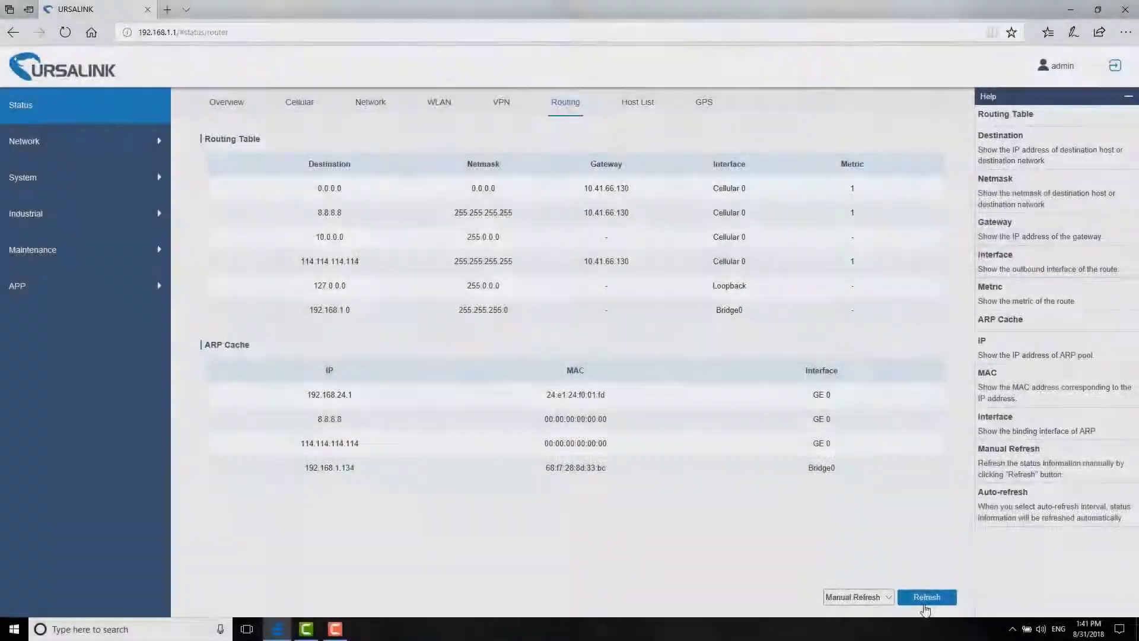
Step: Manually refresh the routing table so route 0.0.0.0 shows gateway 192.168.24.1 on GE 0
{"action": "left_click", "coordinate": [926, 597]}
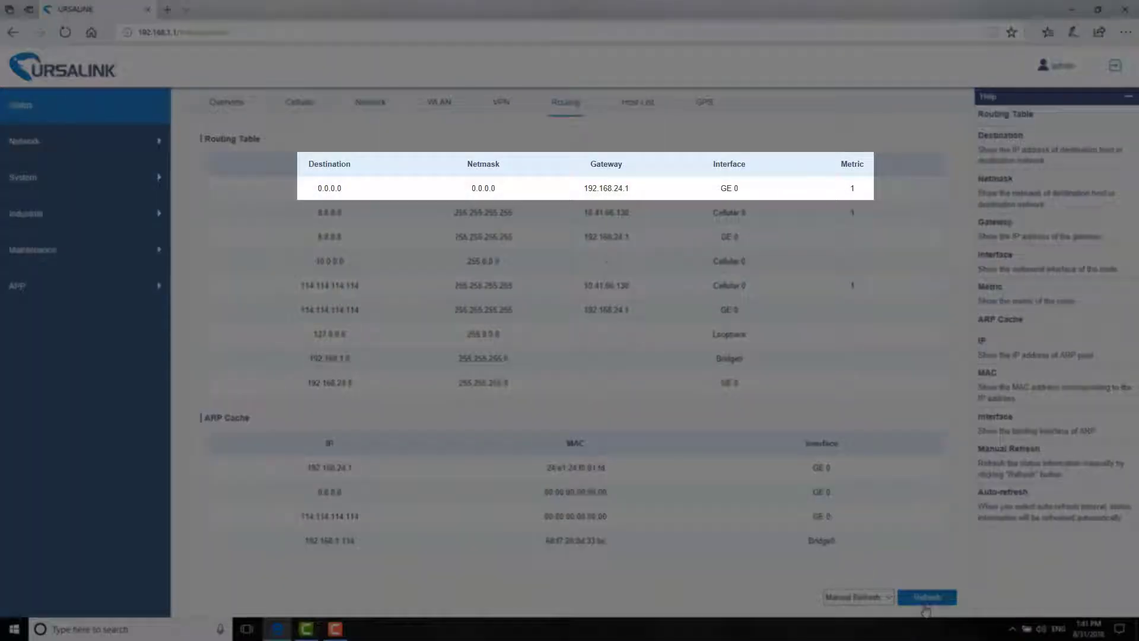
{"action": "left_click", "coordinate": [926, 597]}
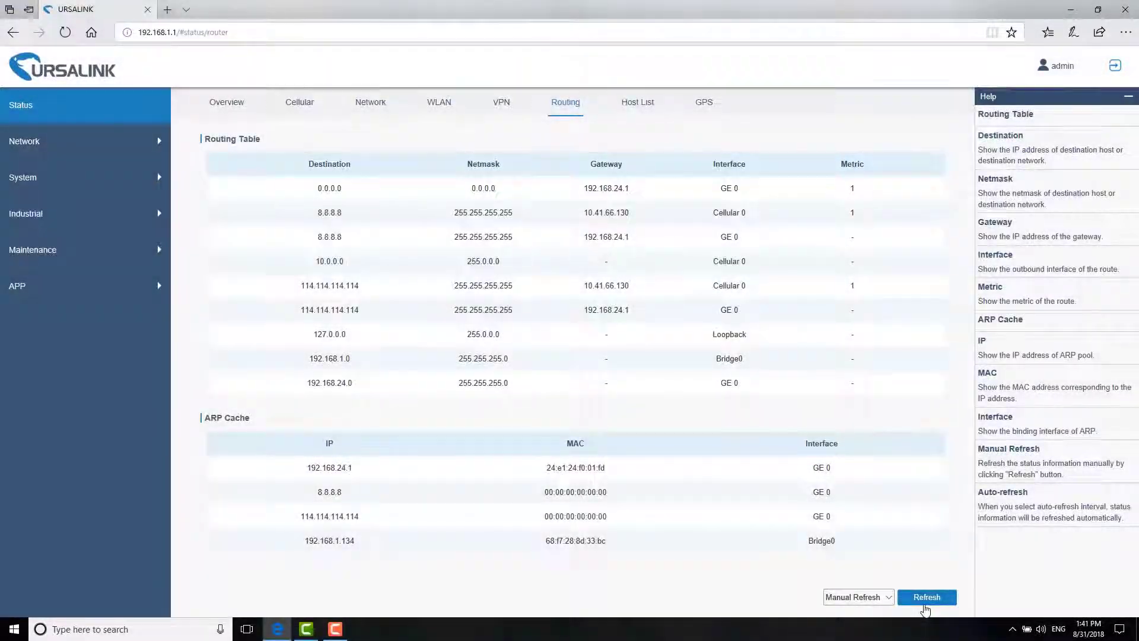